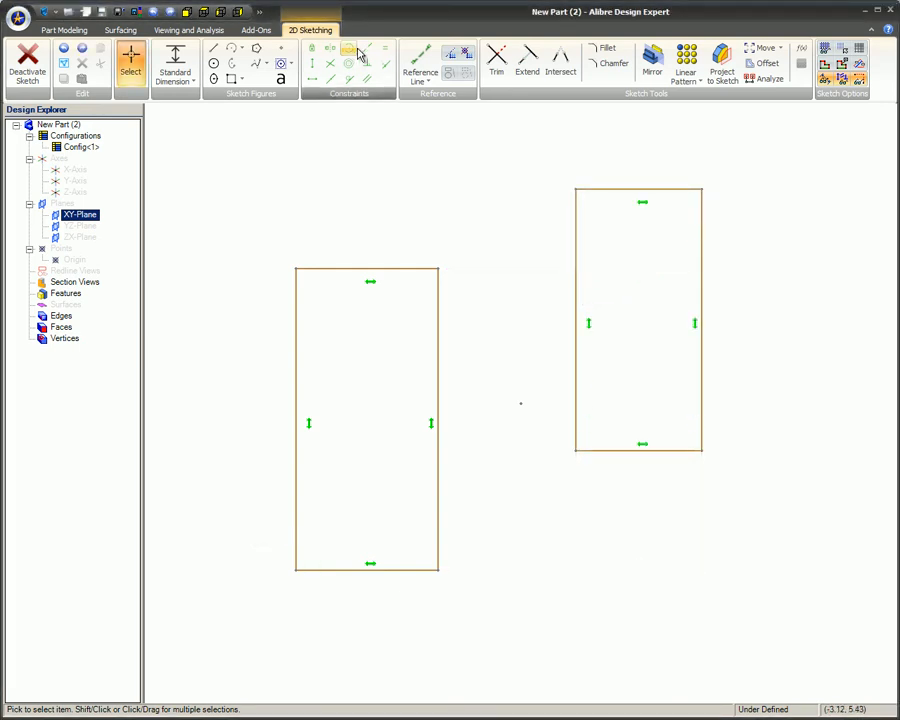
Step: Apply a Collinear constraint starting from the first rectangle's top line
left_click(348, 48)
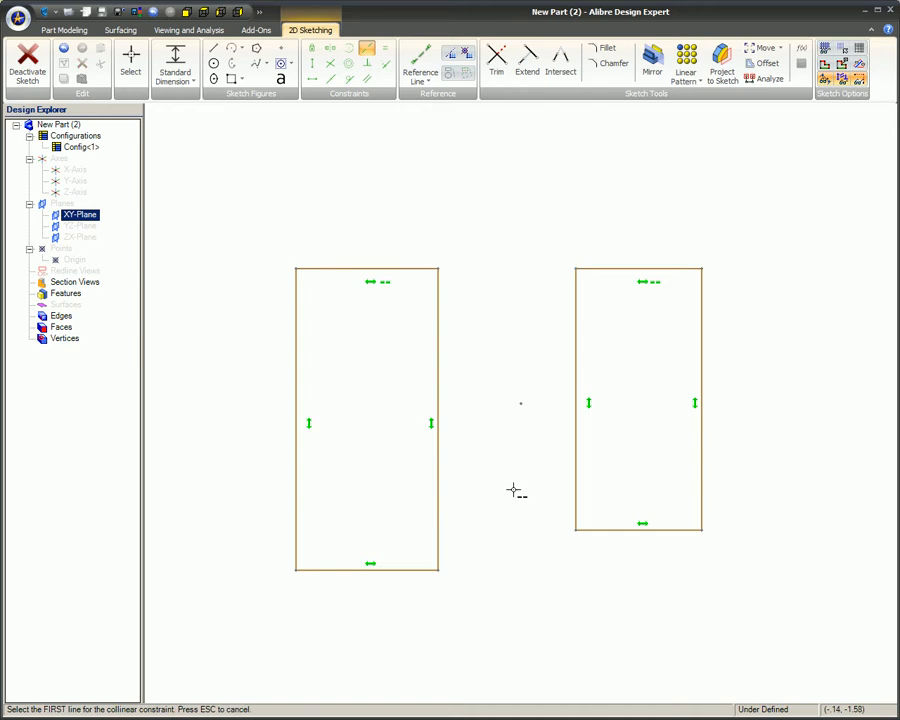
left_click(516, 490)
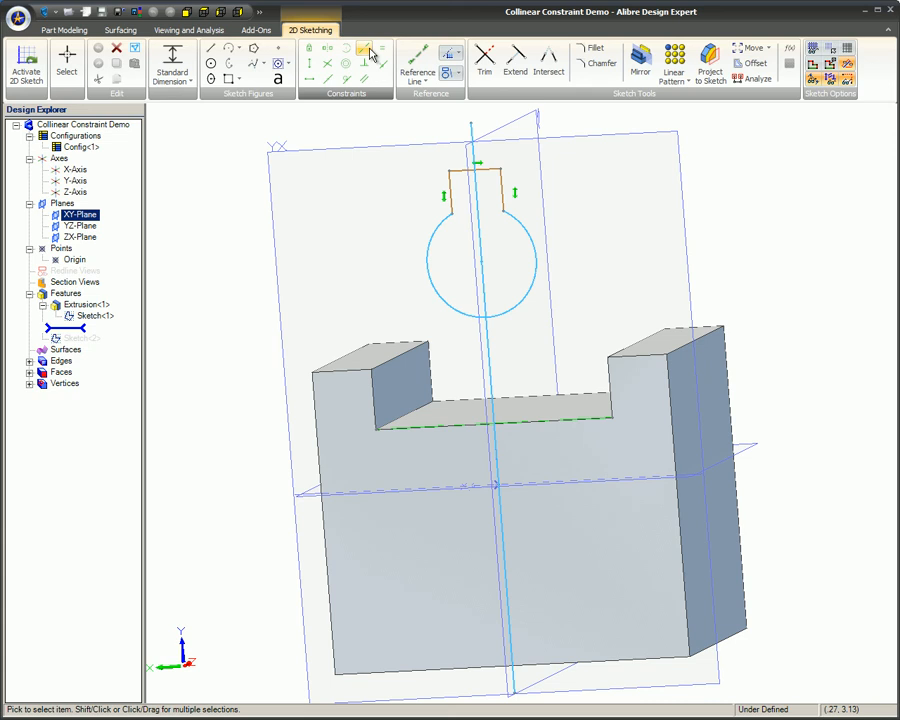
Step: Make the keyhole's top line collinear with the slot's bottom edge, then begin an Extrude Cut
left_click(364, 52)
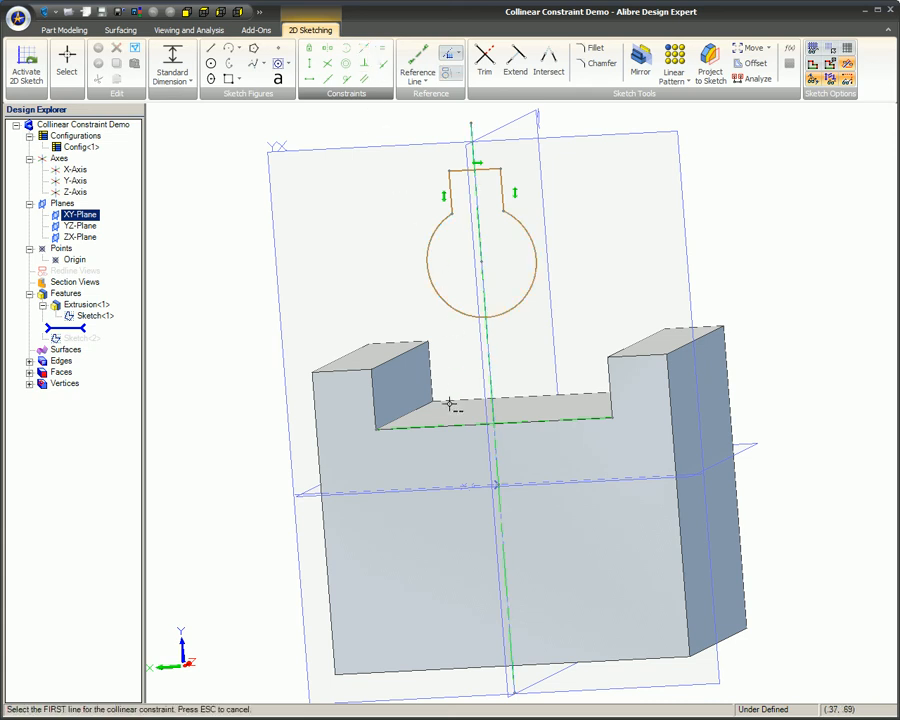
left_click(450, 408)
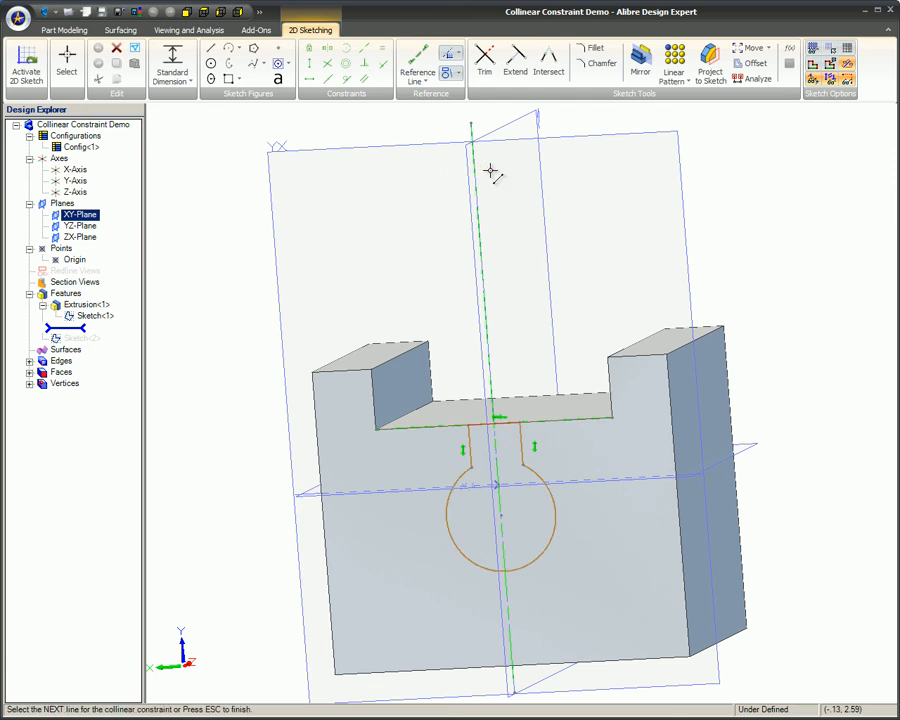
left_click(64, 30)
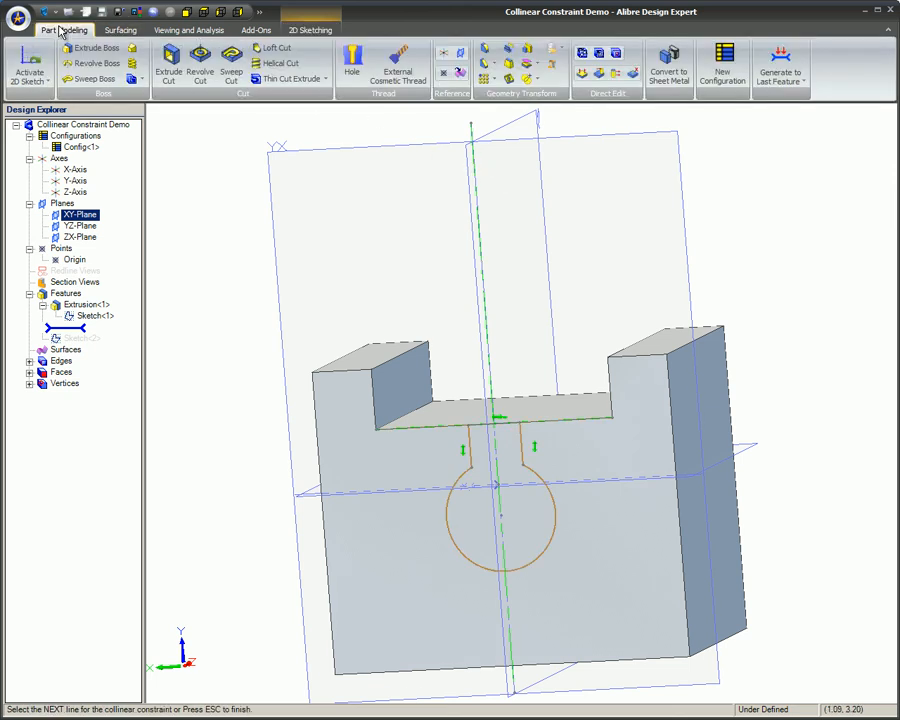
left_click(168, 64)
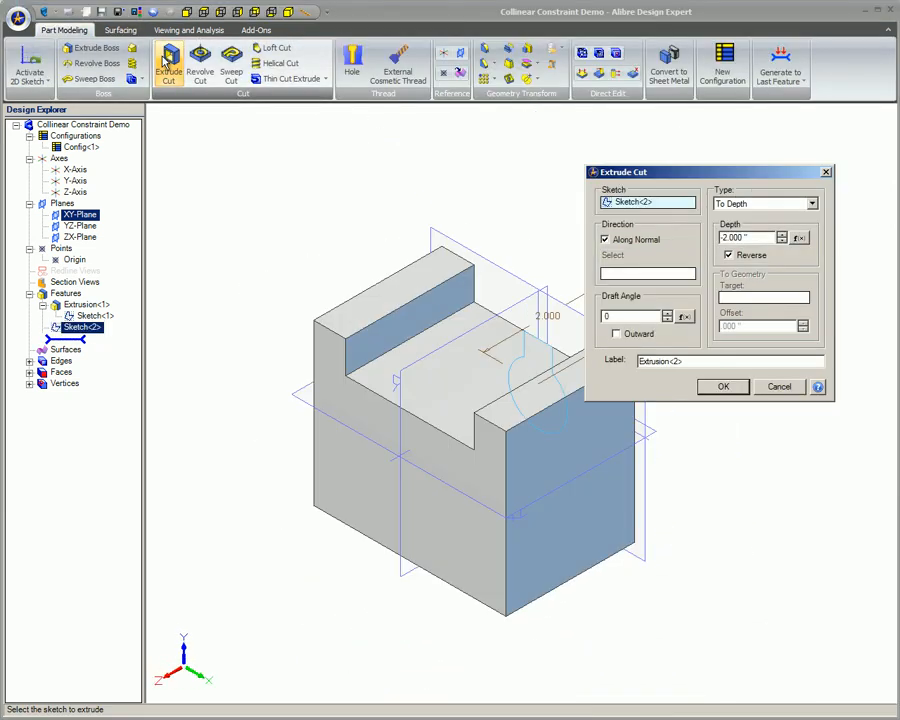